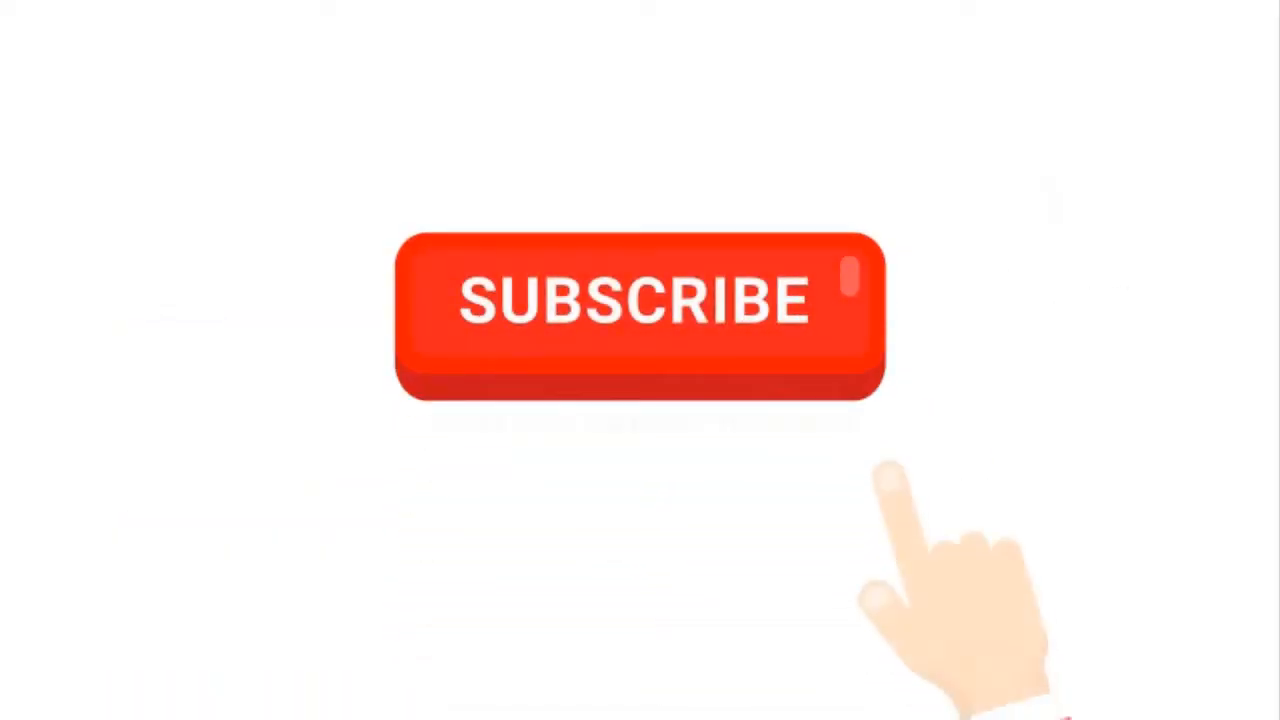
- Play the outro: the hand presses Subscribe, turning it grey 'Subscribed', then rings the bell
click(638, 305)
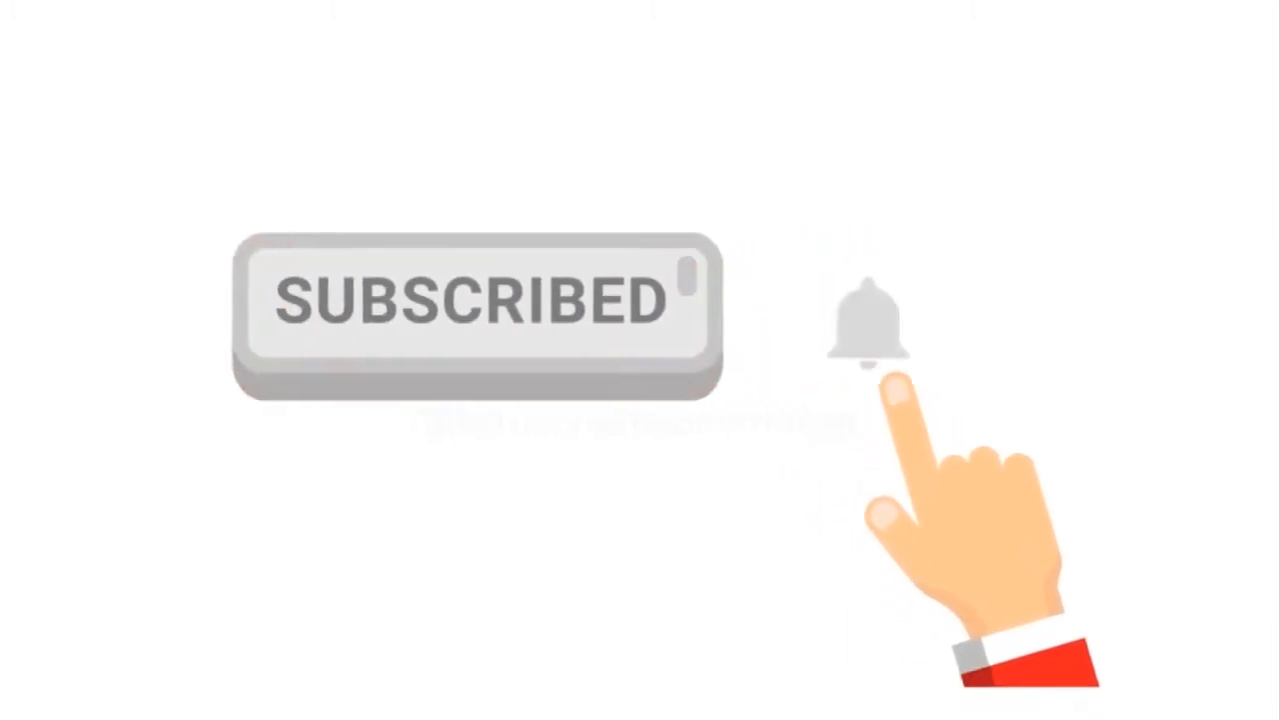
click(870, 340)
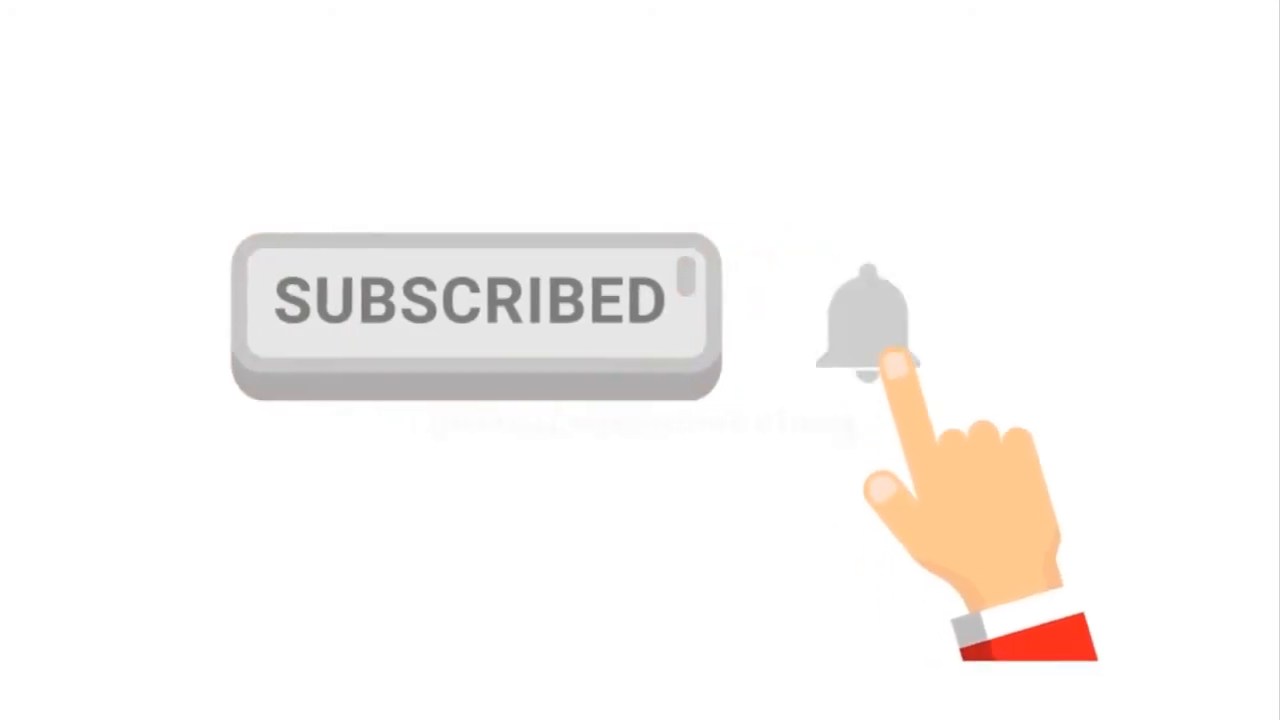
click(868, 320)
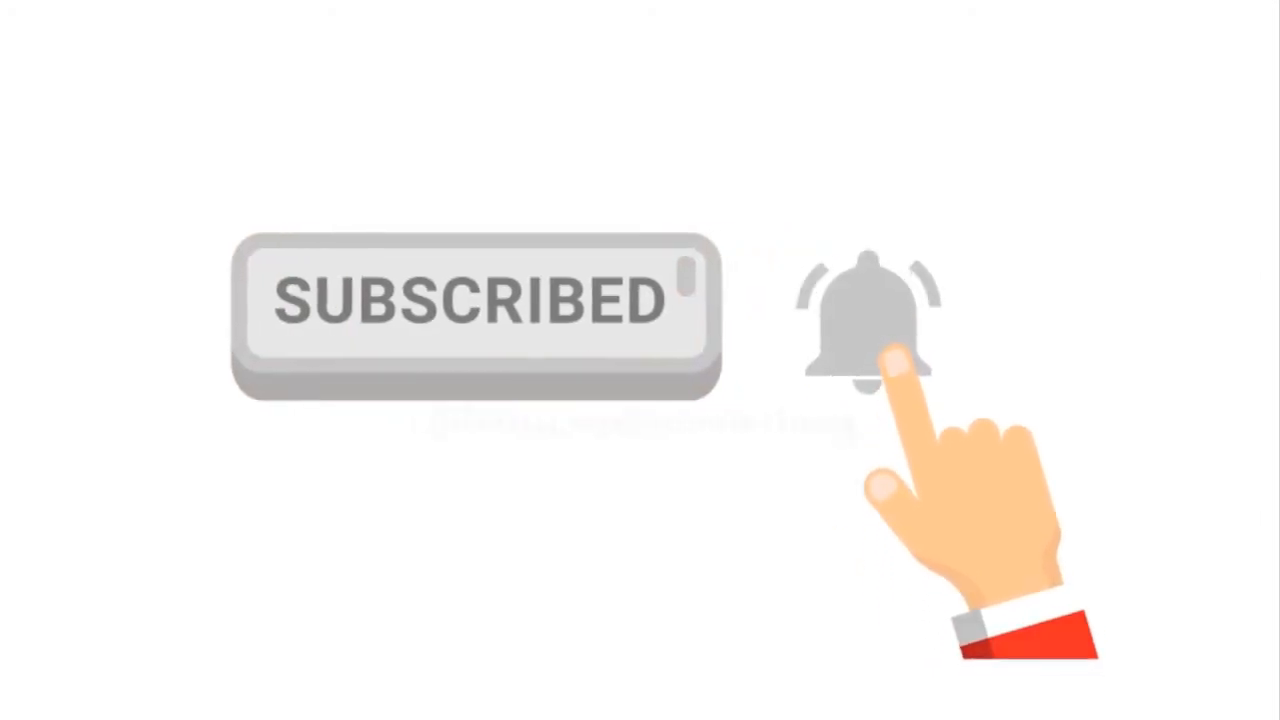